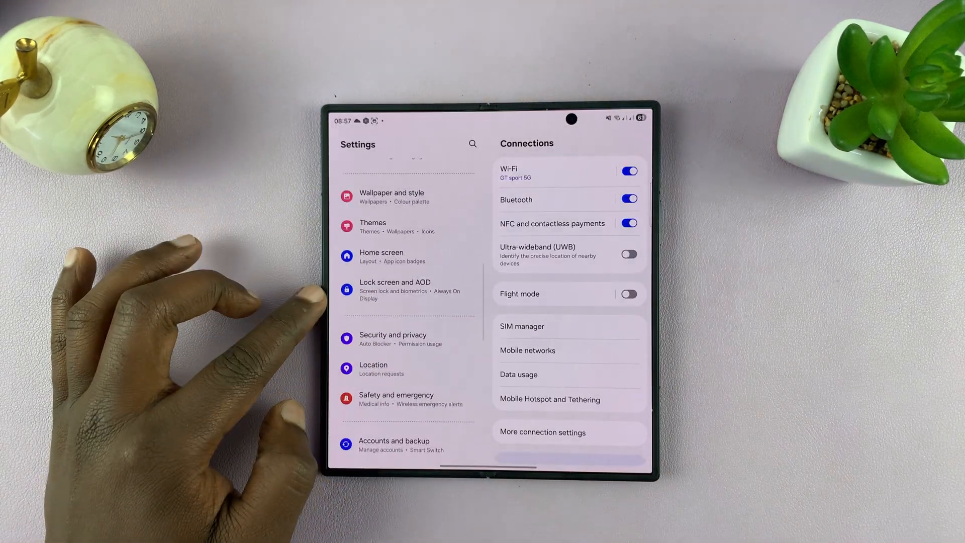
Go into Lock screen and AOD and reach the Now bar page.
click(393, 290)
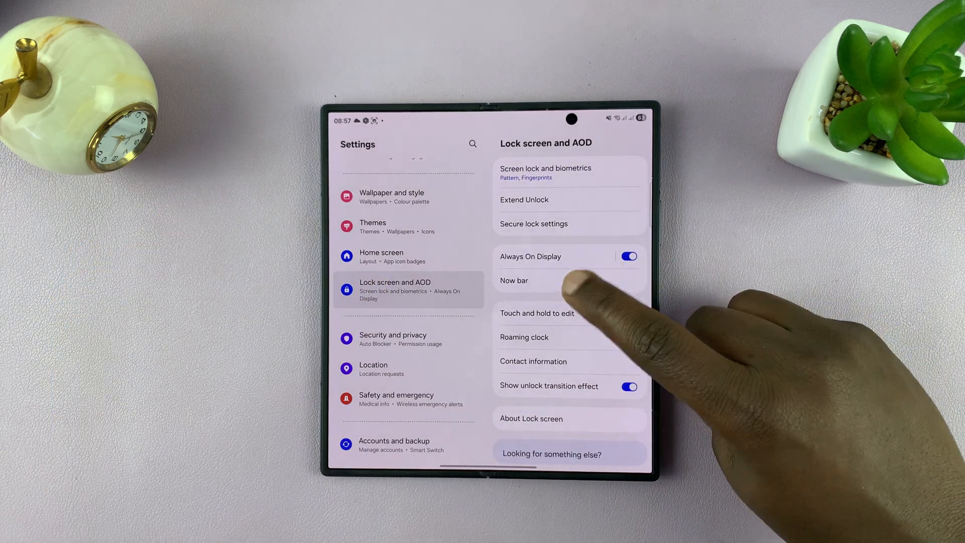
click(513, 281)
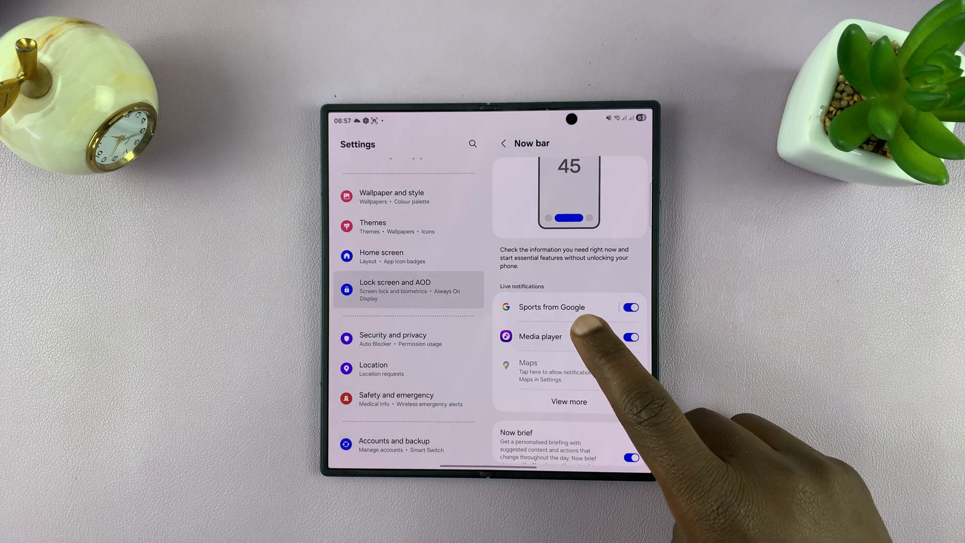
Reach the Sports from Google follow page from the Now bar's live notifications list.
click(630, 337)
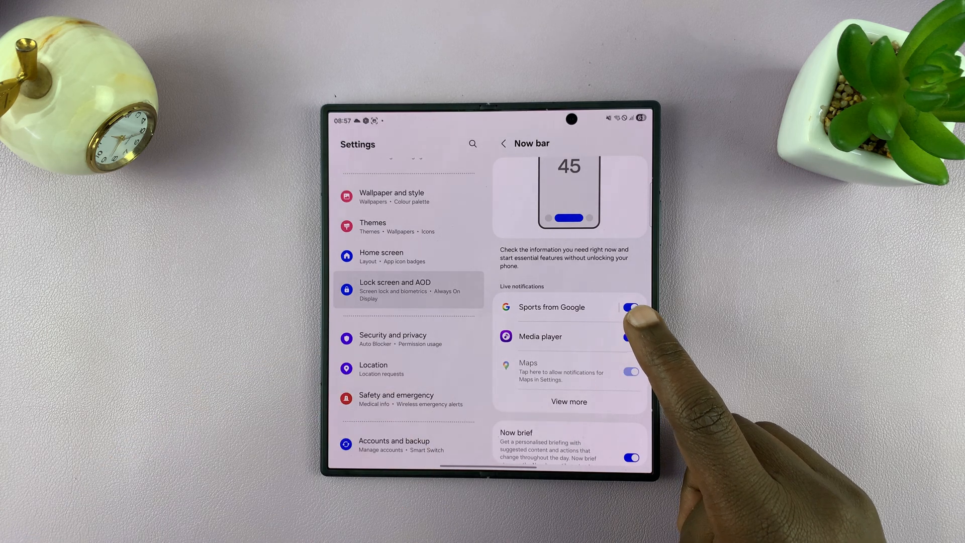
click(630, 307)
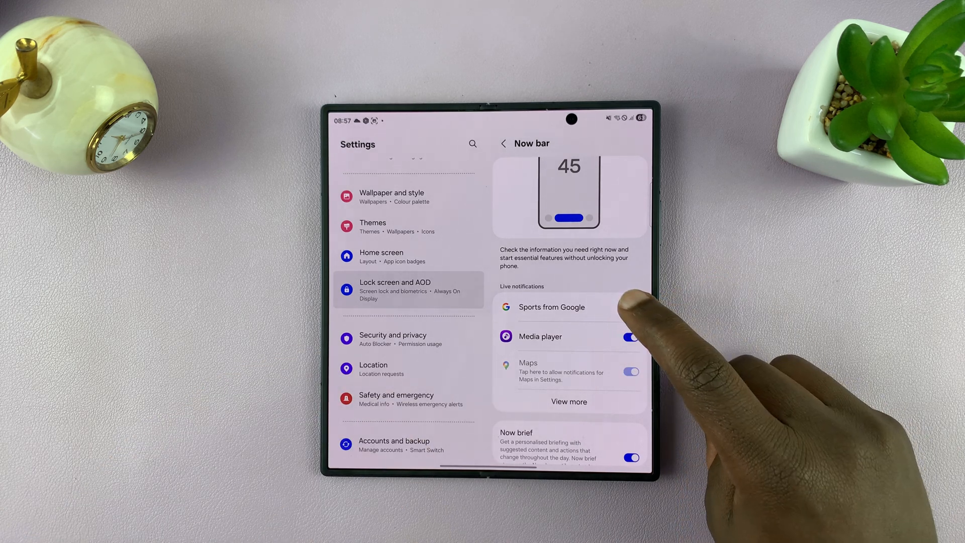
click(551, 306)
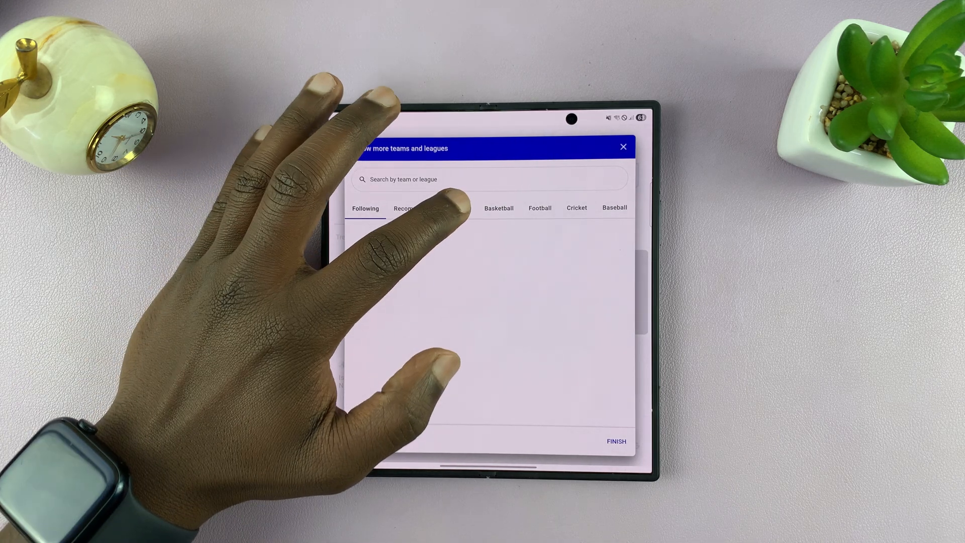
Switch to the Soccer category to list leagues like LaLiga, Bundesliga and Serie A.
click(459, 208)
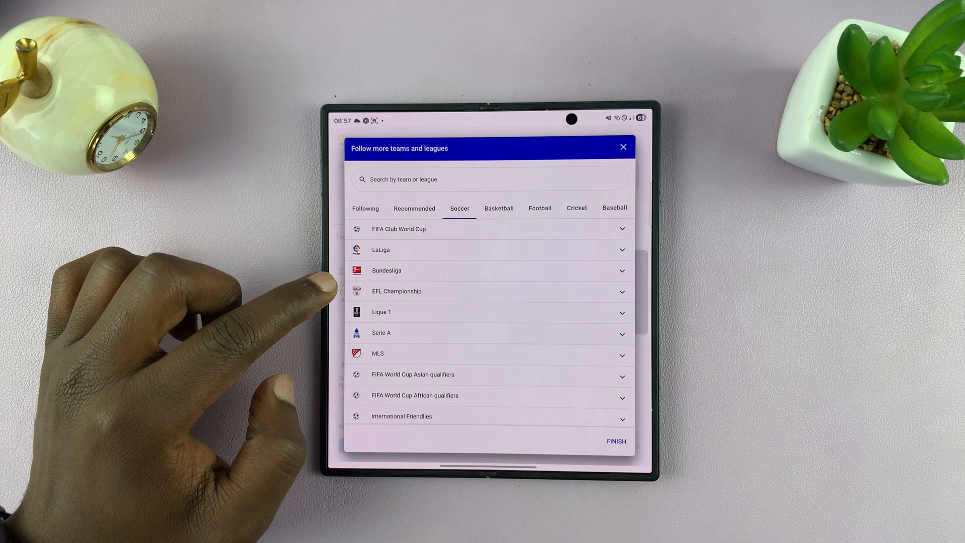
Scroll the soccer list down to the Premier League and expand its clubs.
scroll(down, 3)
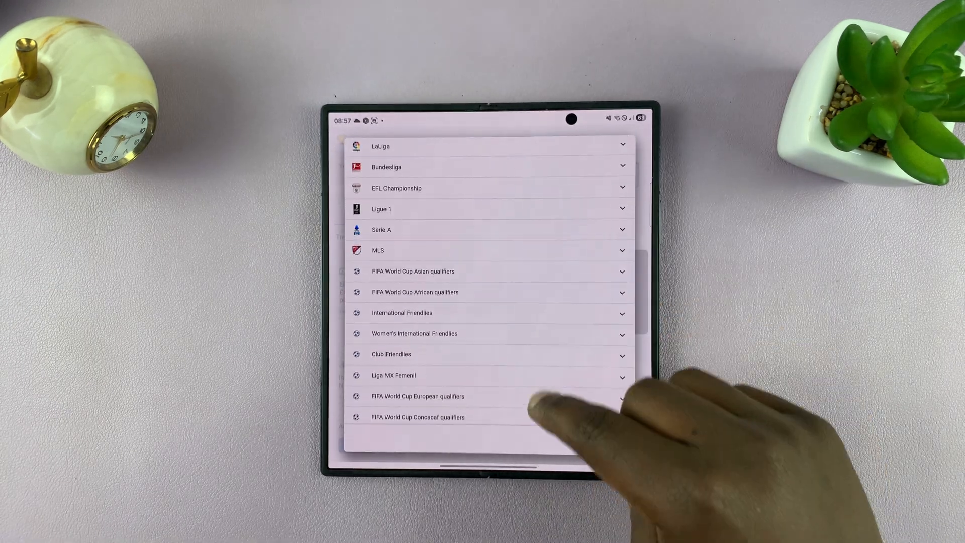
scroll(down, 3)
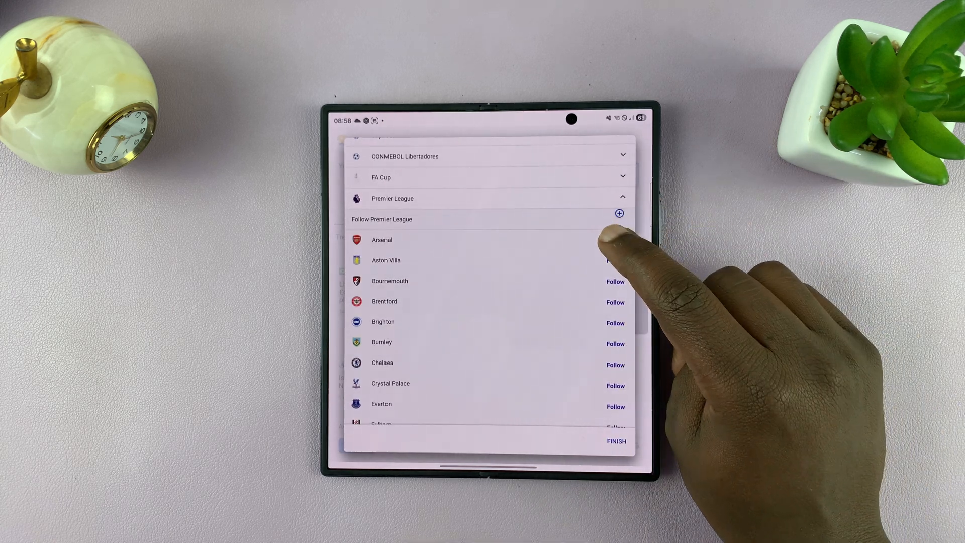
Follow Arsenal and Liverpool, finish, and return to the Now bar page with Sports from Google on.
click(614, 240)
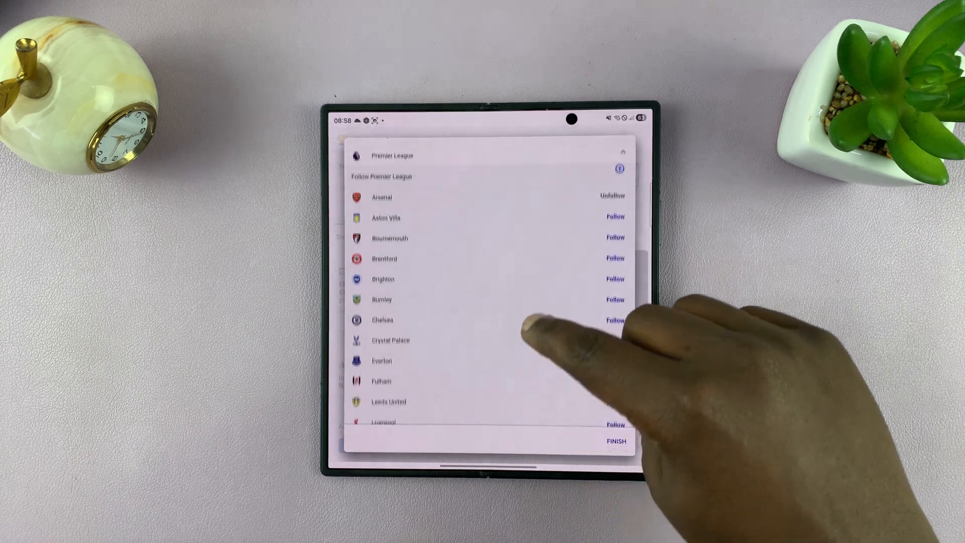
scroll(down, 3)
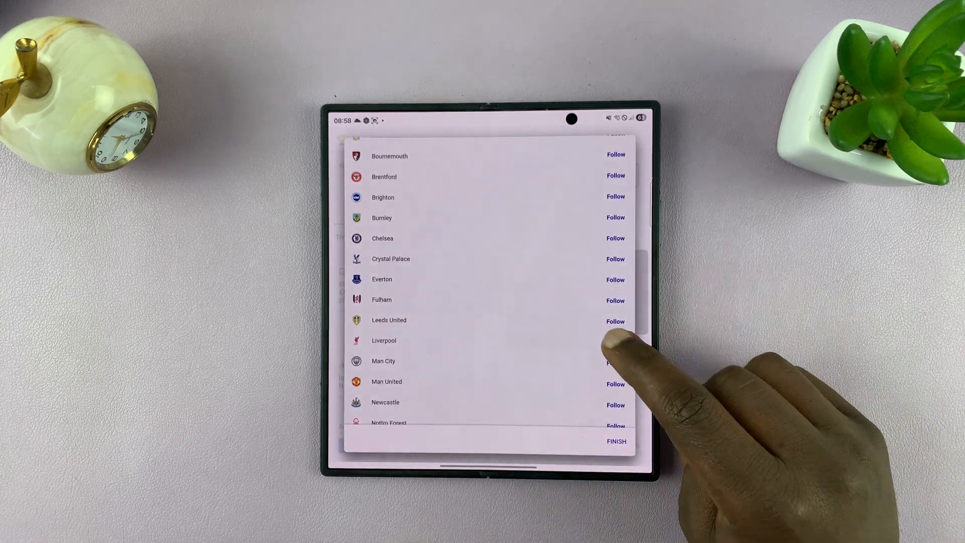
click(615, 341)
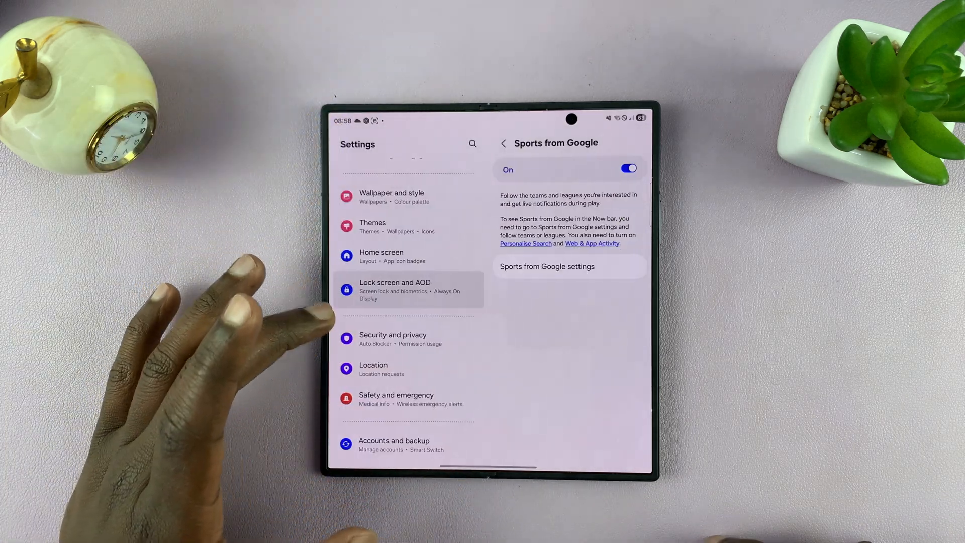
click(503, 143)
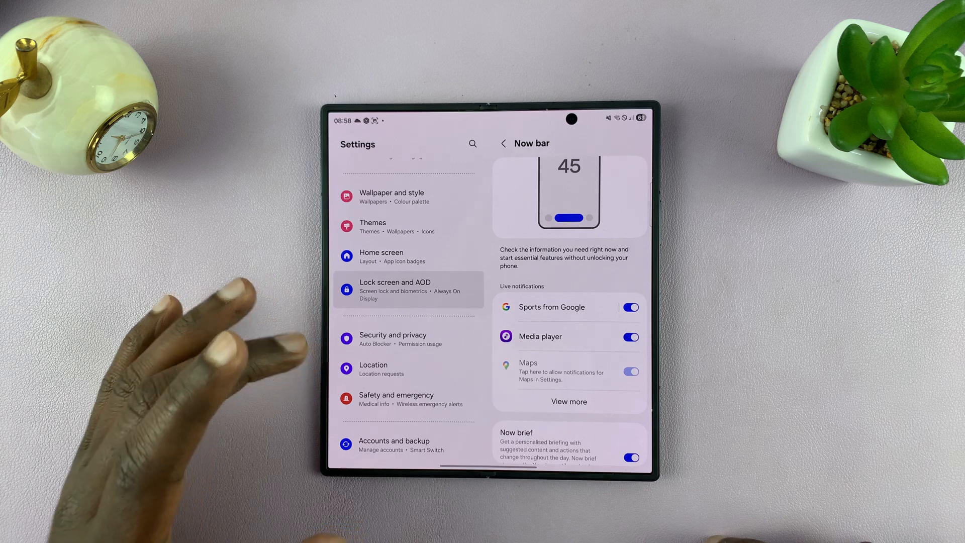